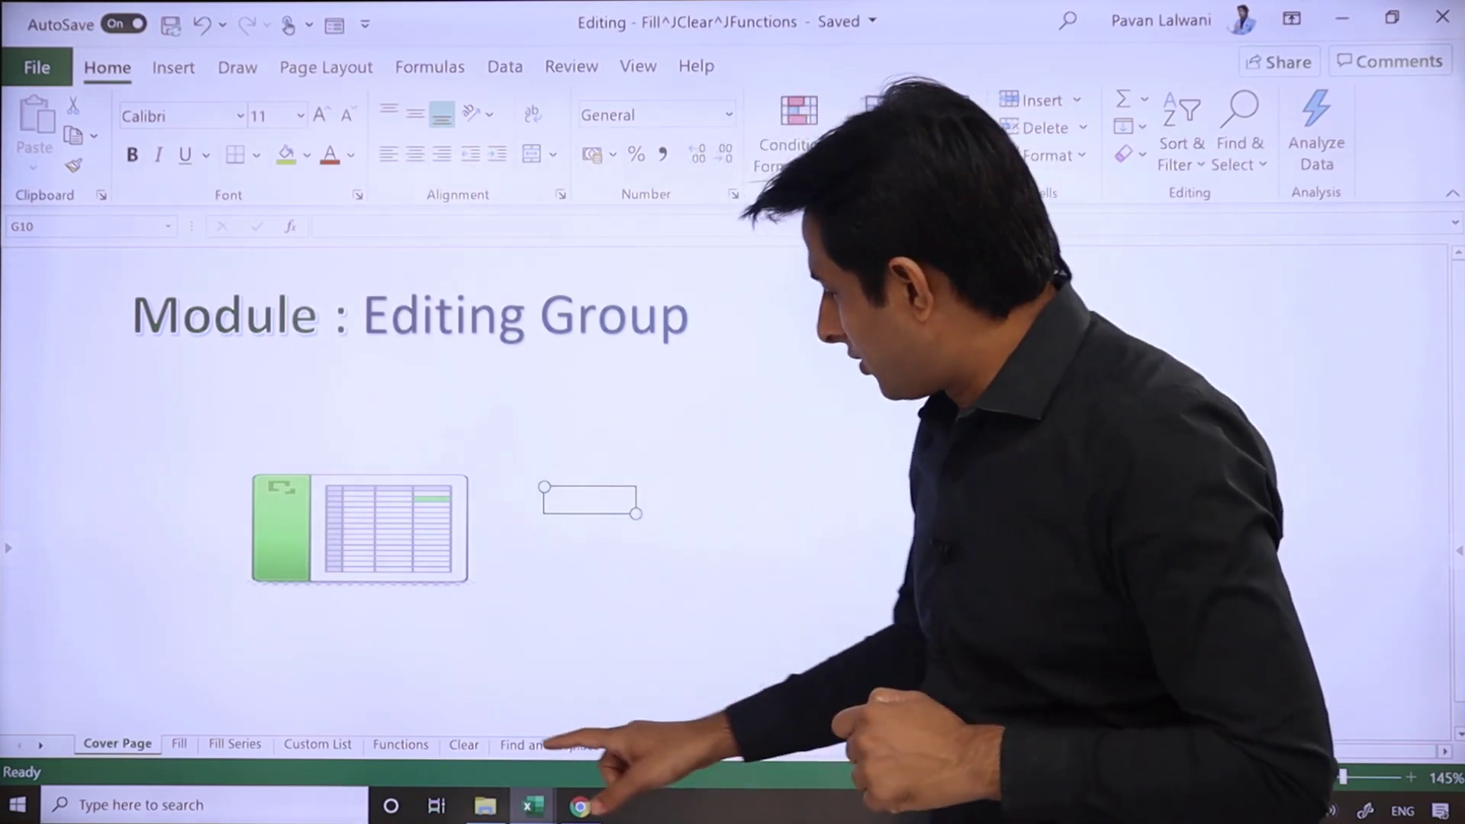
- Switch to the Functions sheet and read Average, Count and Sum of Sales1 in the status bar
click(400, 745)
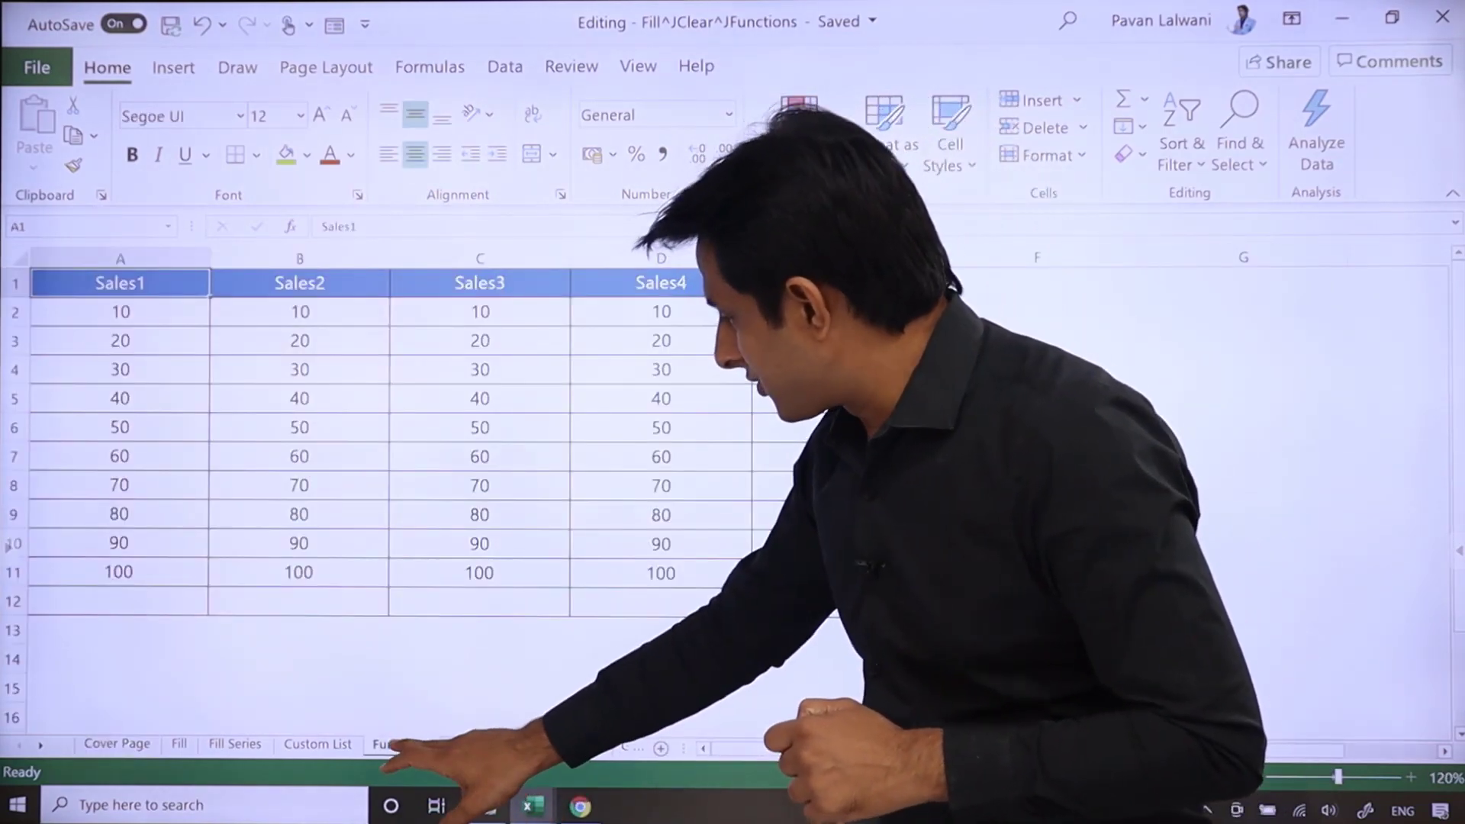
click(400, 744)
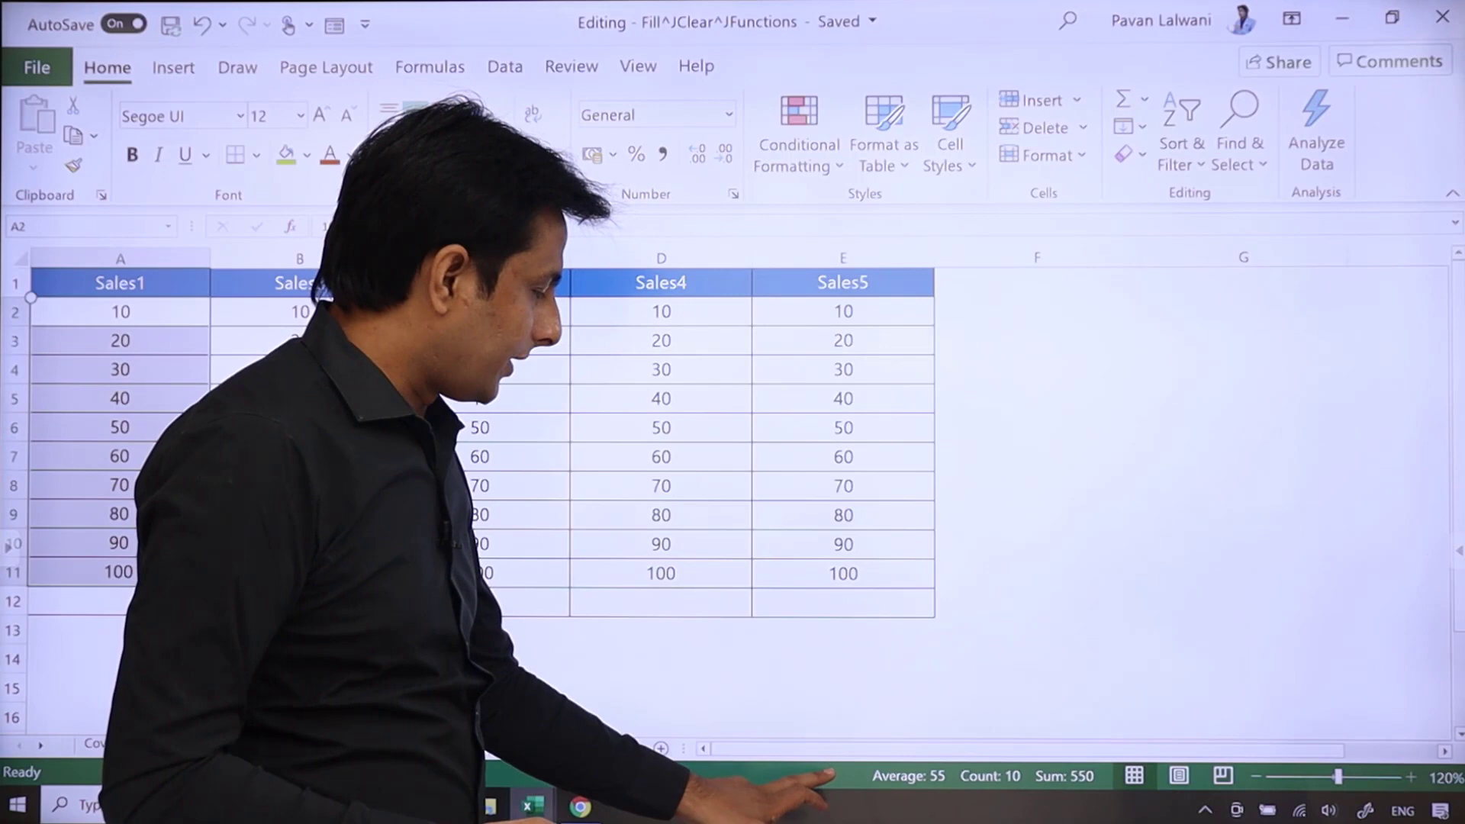
- Toggle Minimum/Maximum in the Customize Status Bar menu
right_click(999, 773)
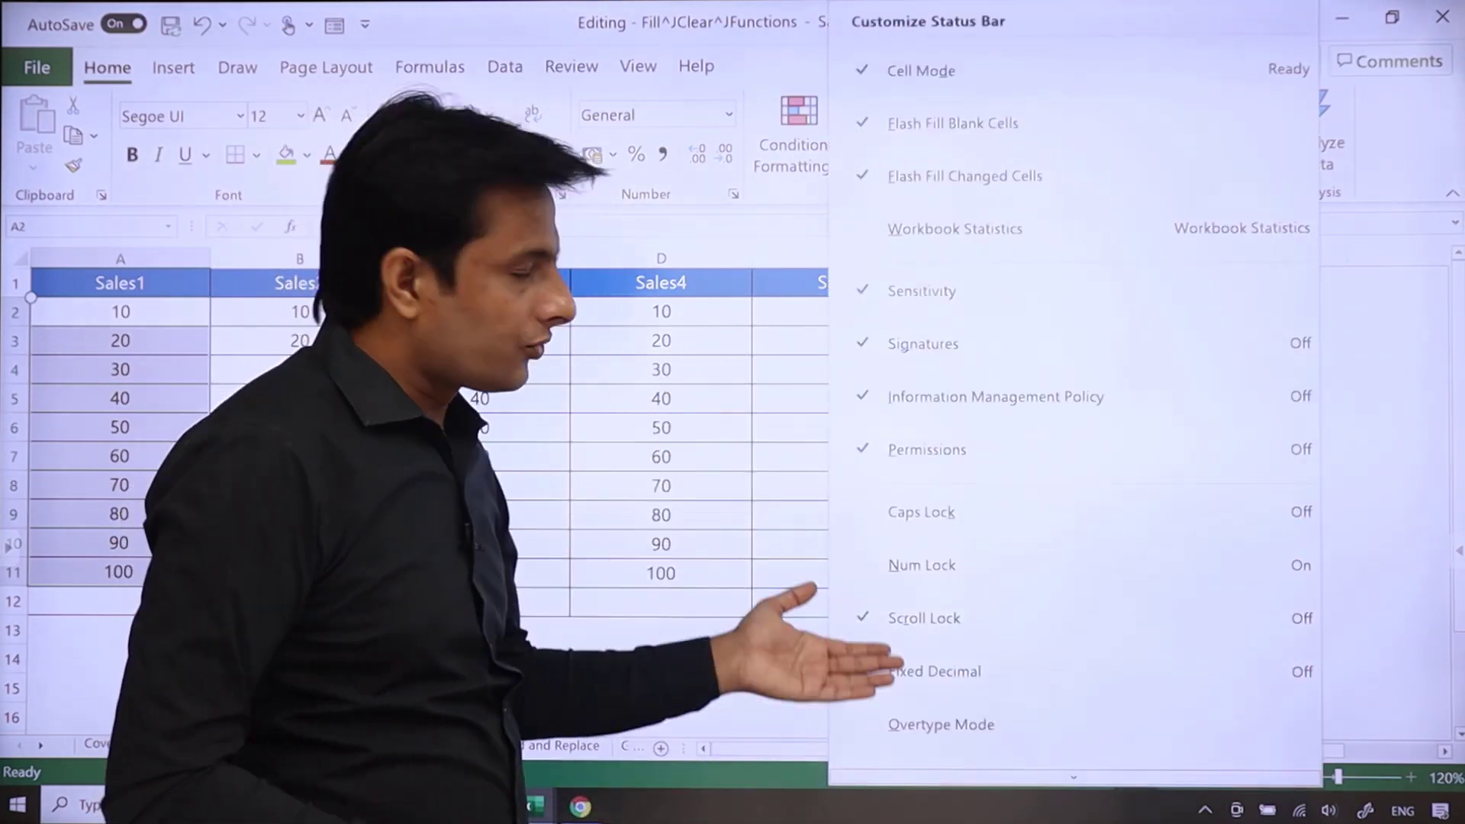
scroll(down, 3)
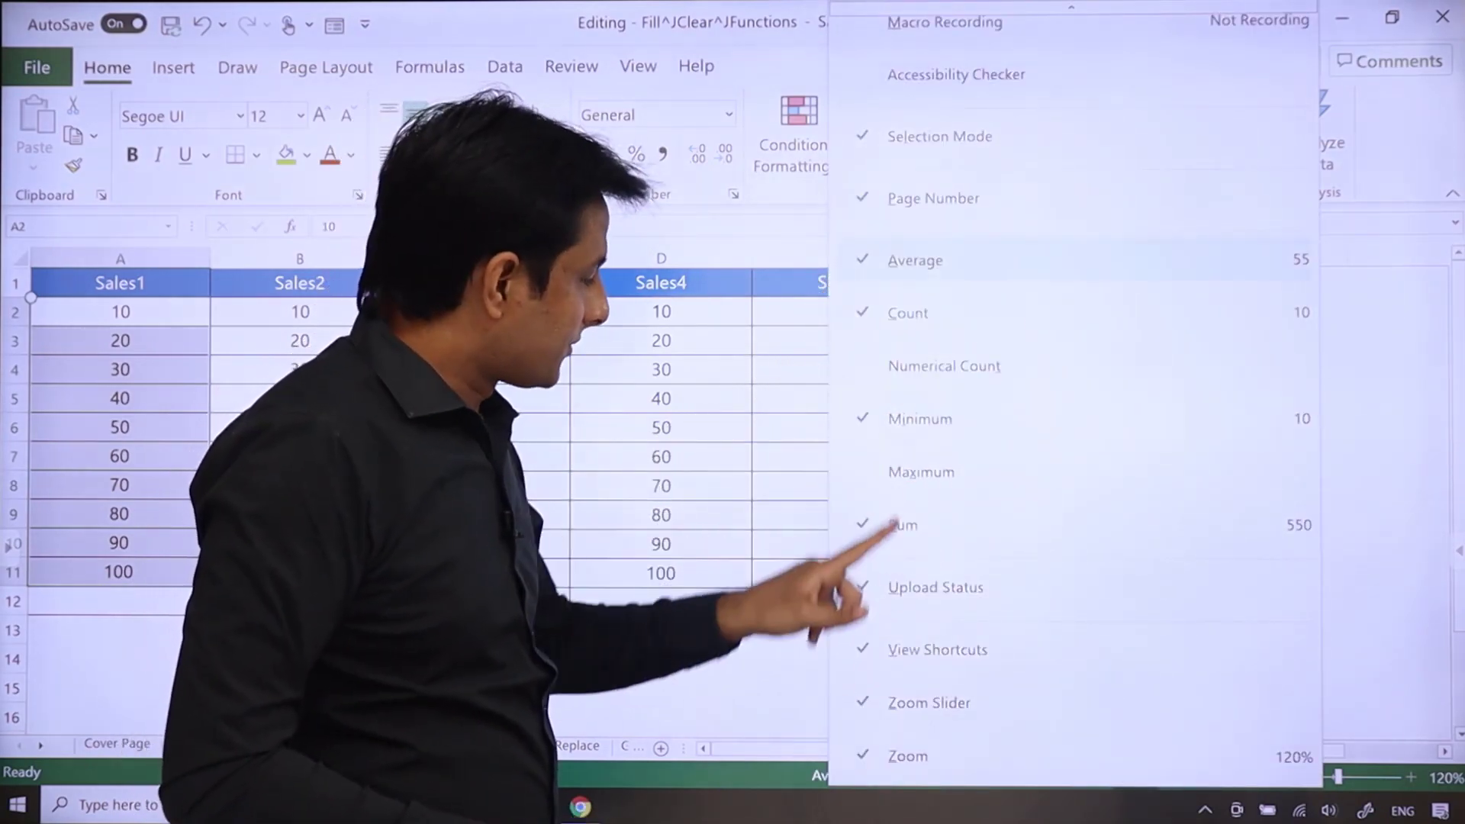
click(920, 471)
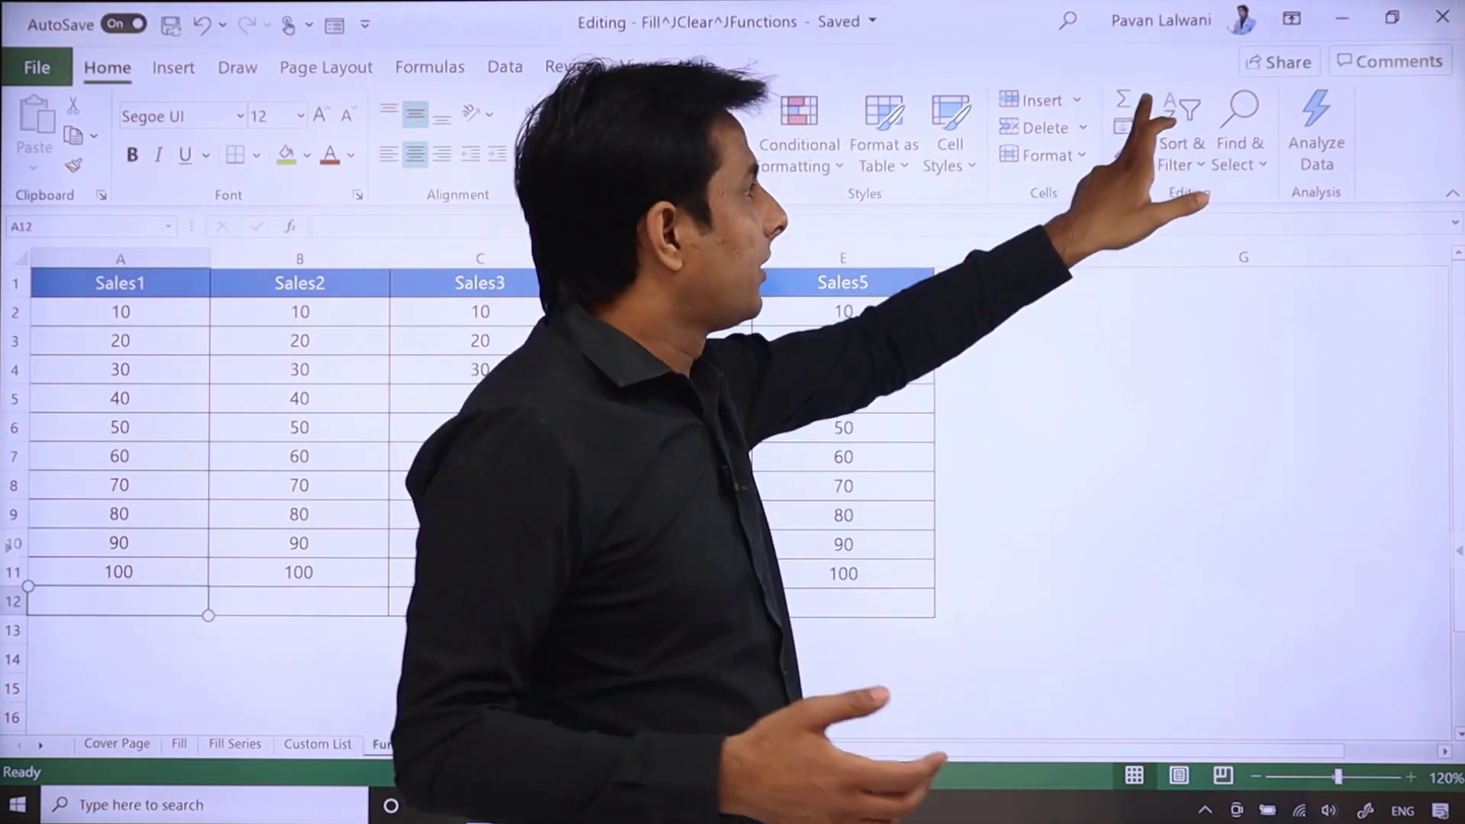
- Enter =SUM(A2:A11) in A12; the total reads 595 after the first value becomes 55
text(=SUM(A2:A11)
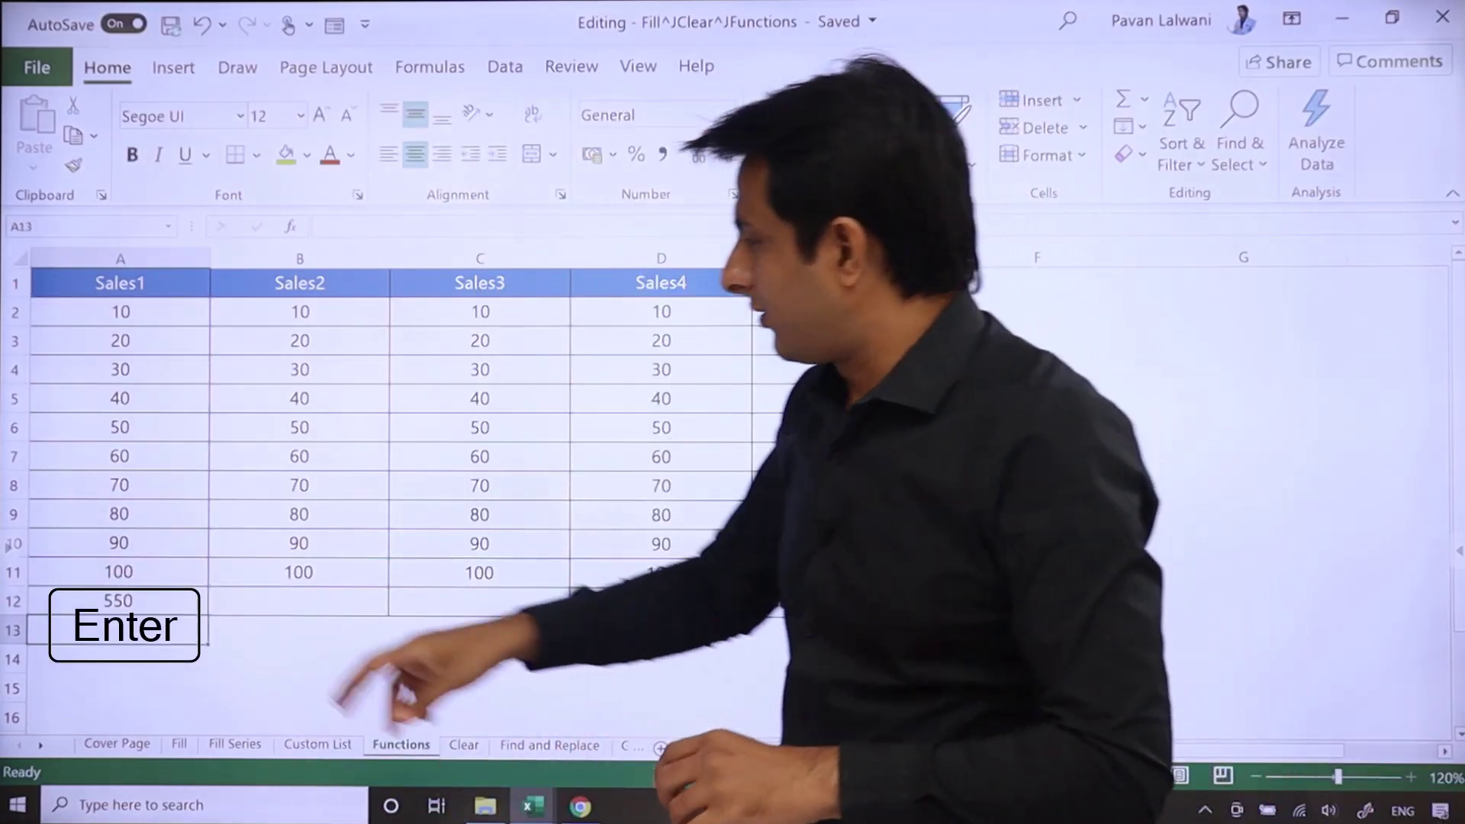
key(enter)
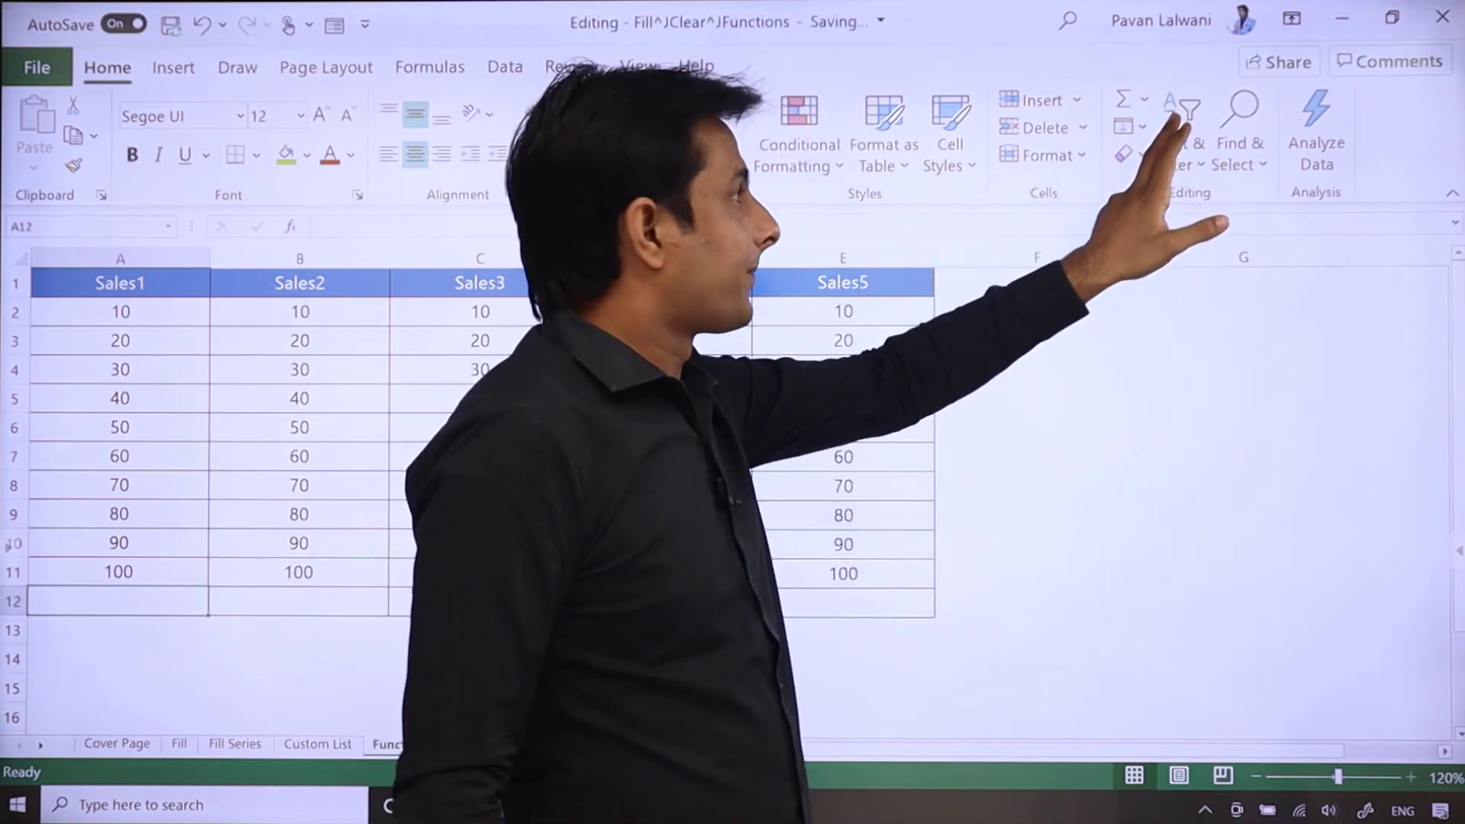
click(1129, 100)
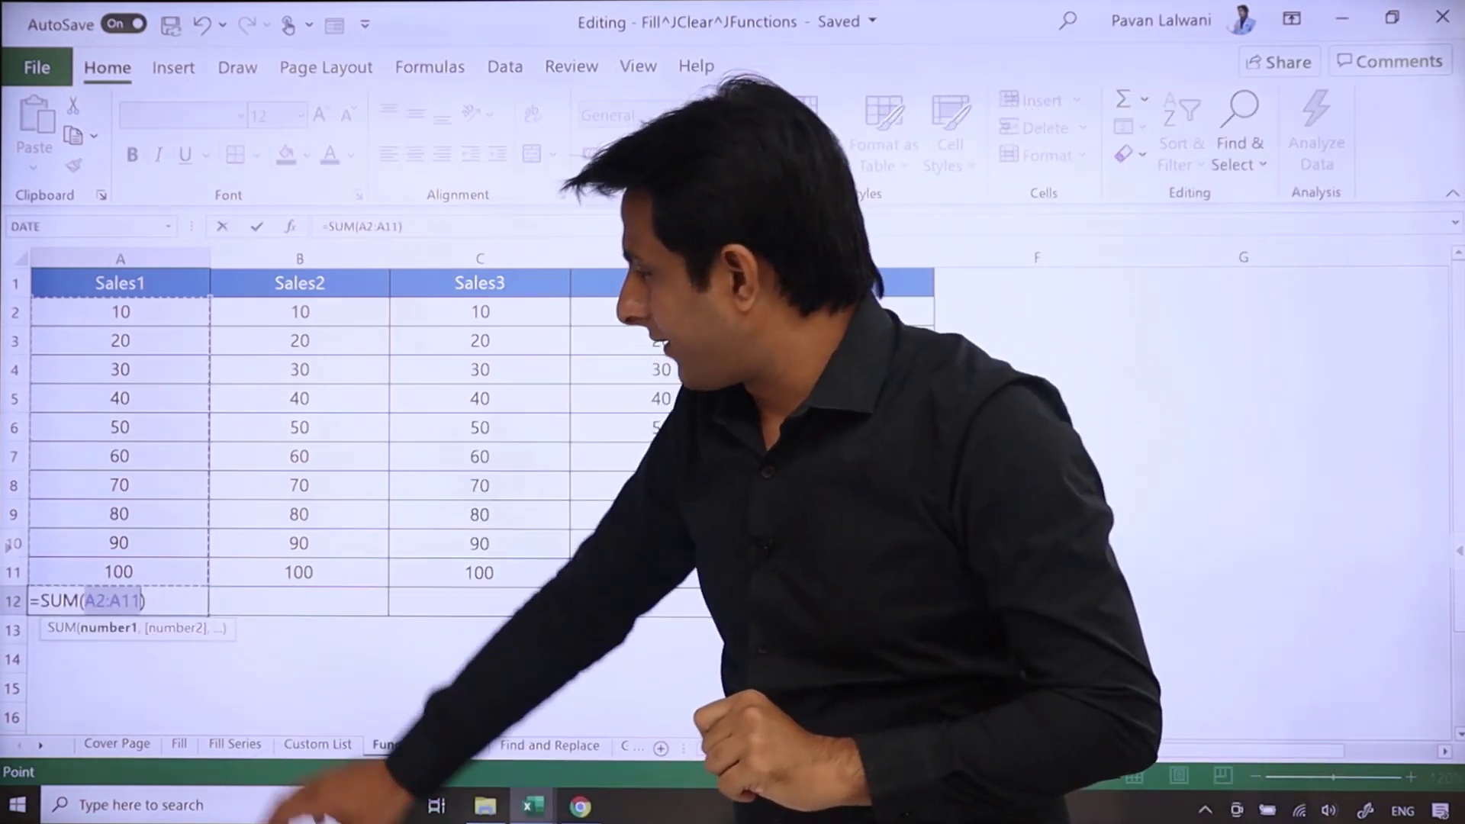
key(Enter)
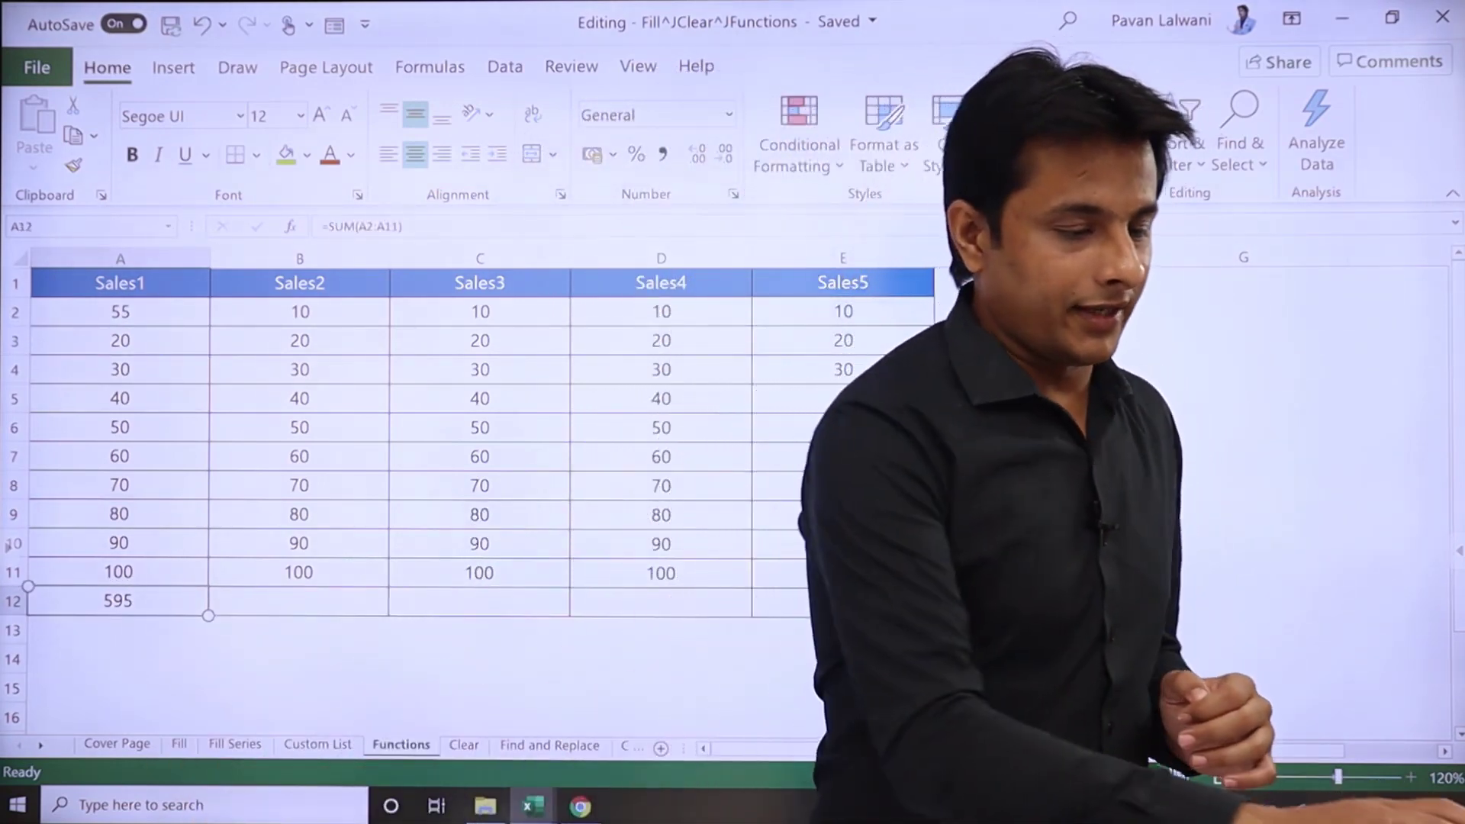
- Clear A12 and rebuild the Sales1 total with AutoSum (Alt+=), again showing 595
key(Delete)
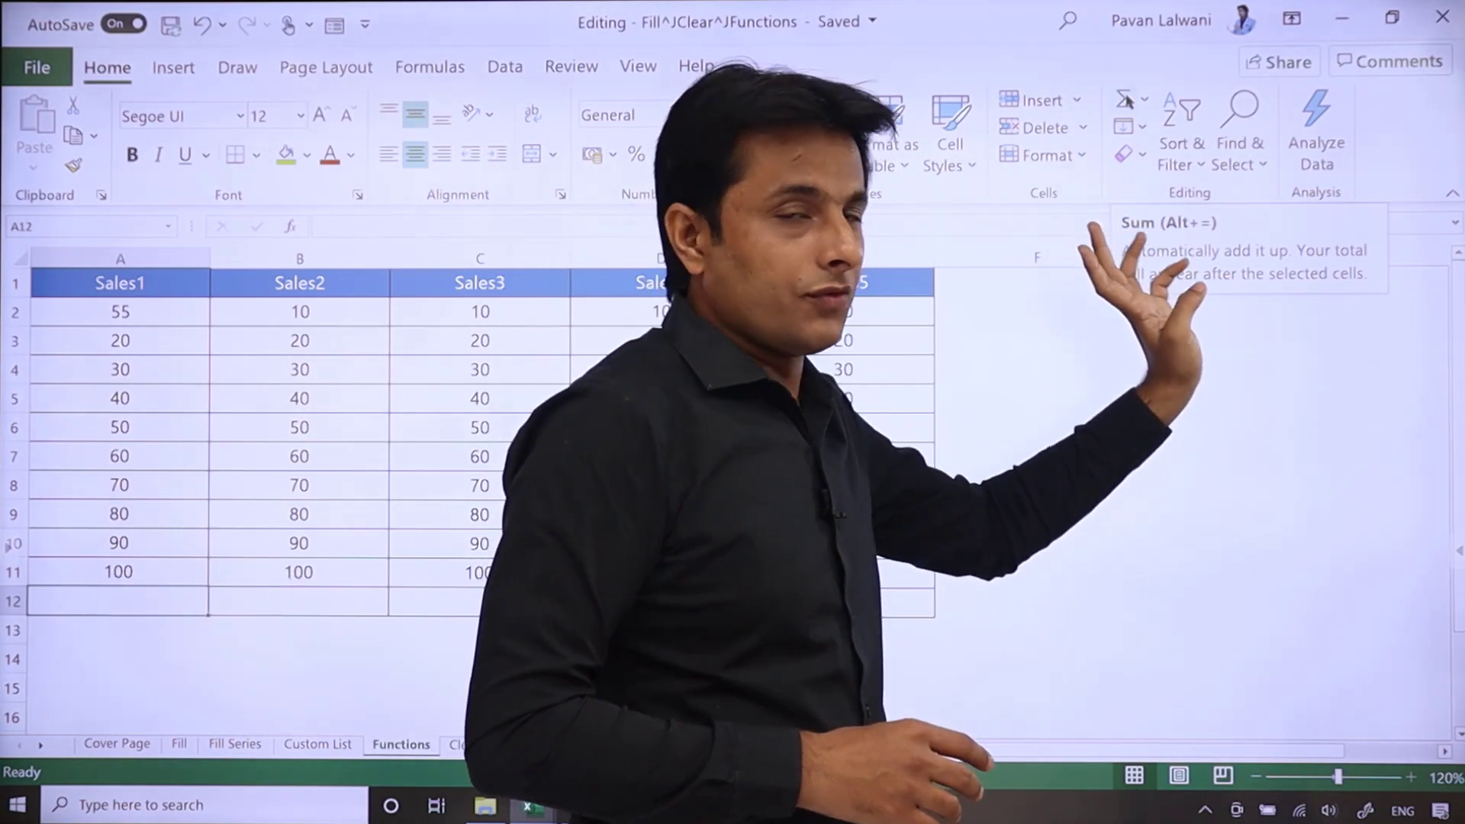
key(alt+=)
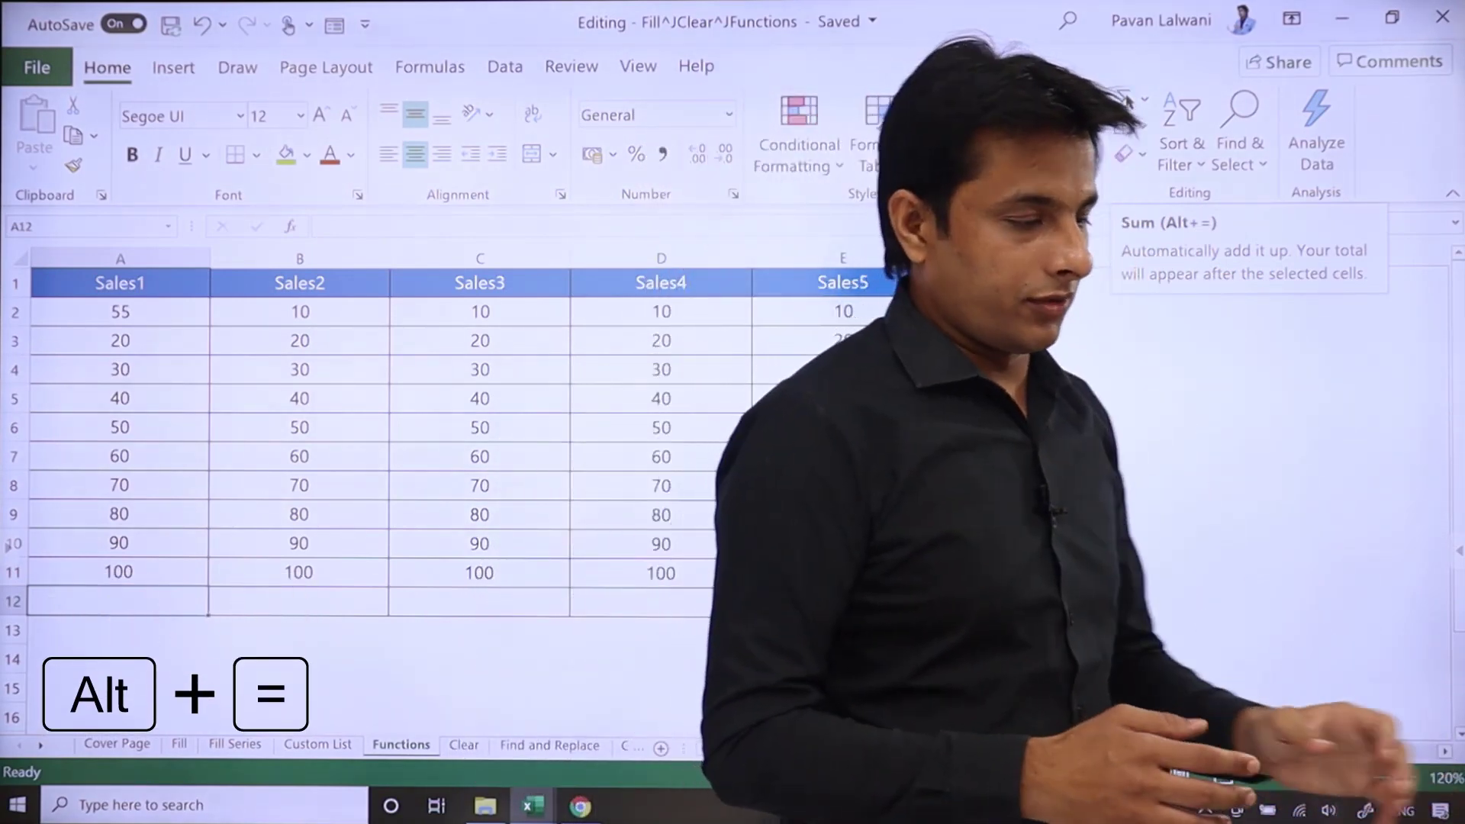
key(alt+=)
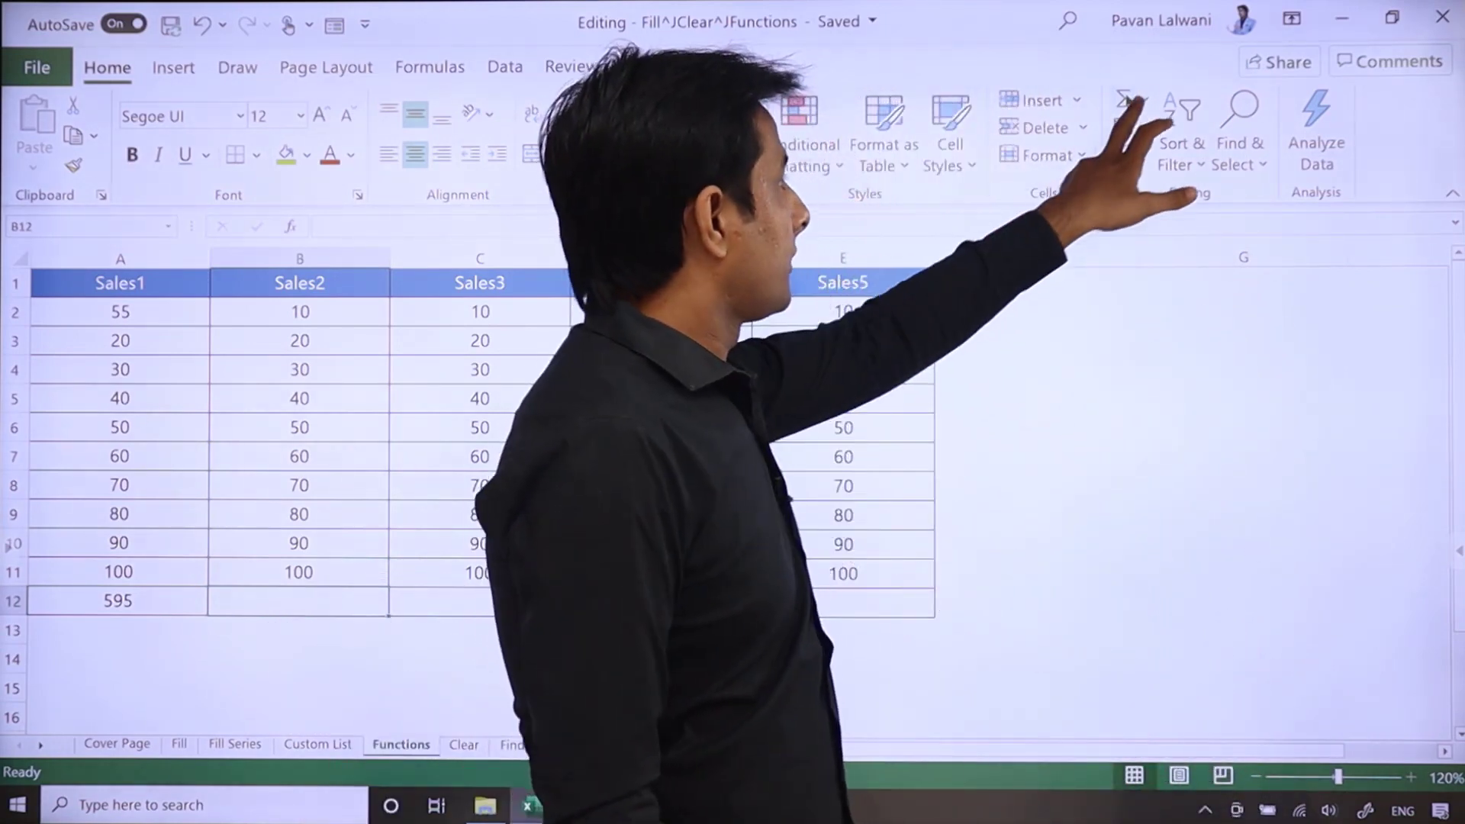
- Insert AutoSum > Average of B2:B11 in B12, showing 55
click(1126, 100)
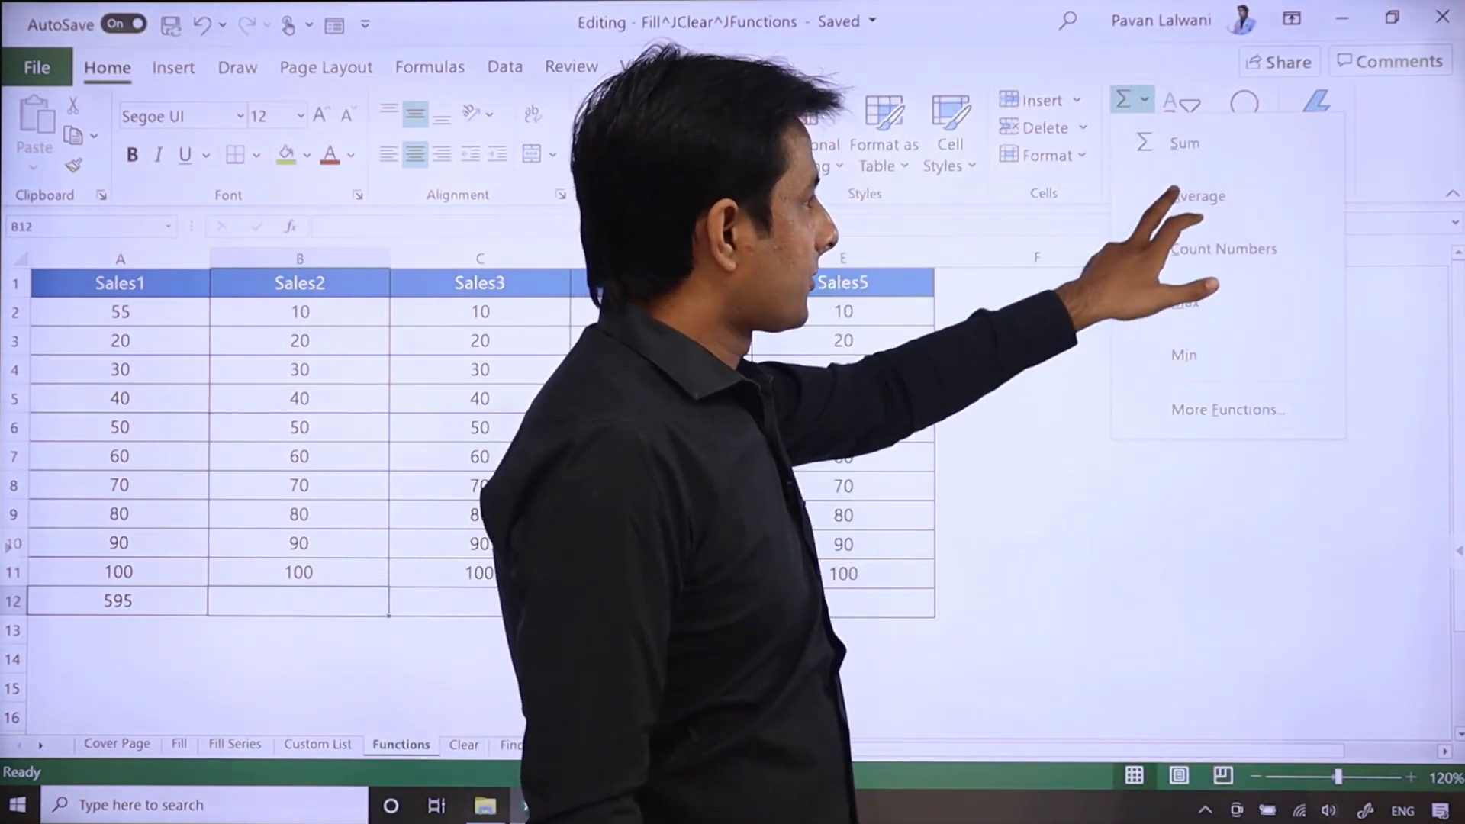
click(1198, 195)
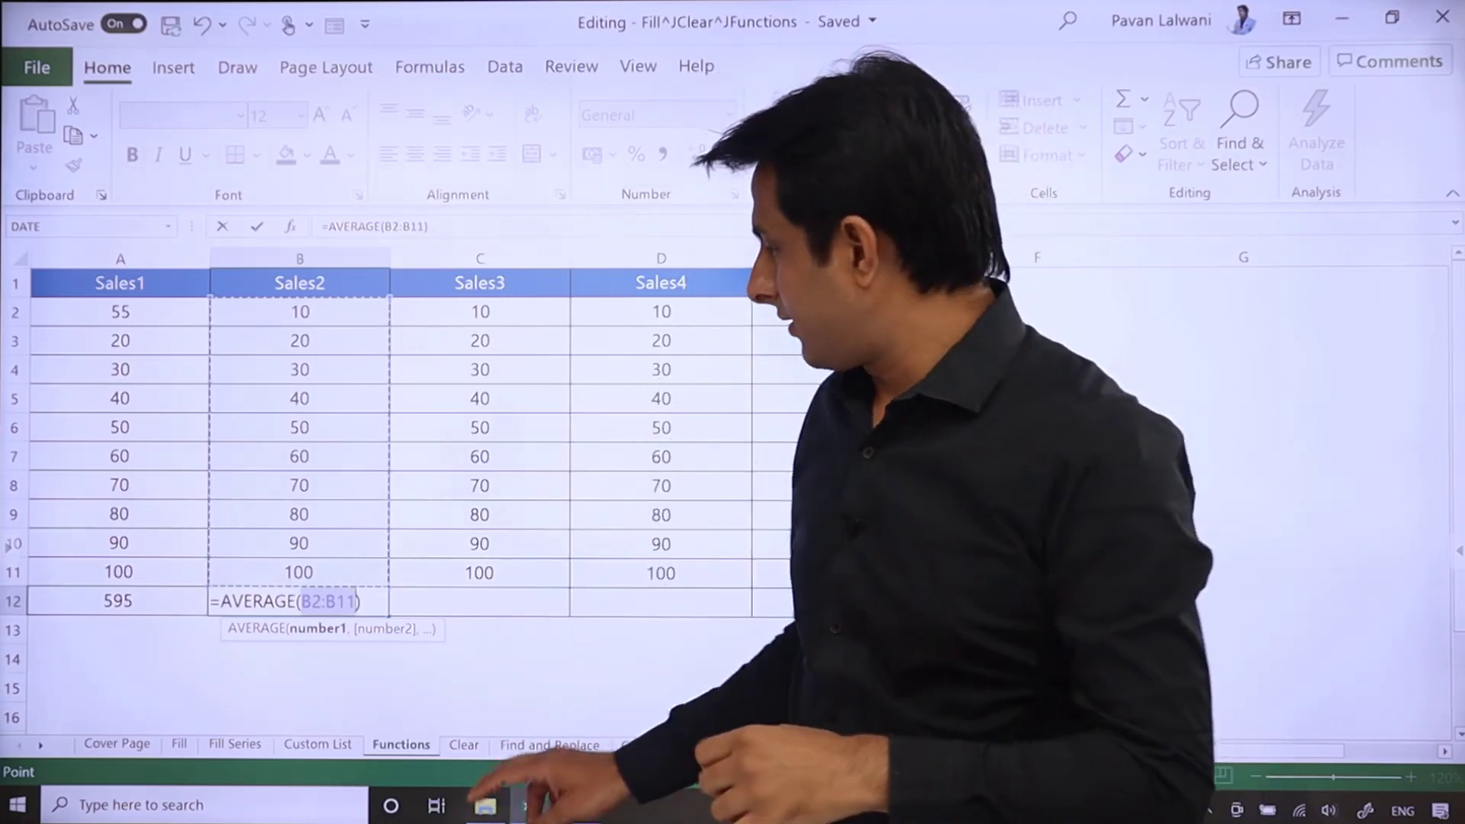
click(479, 599)
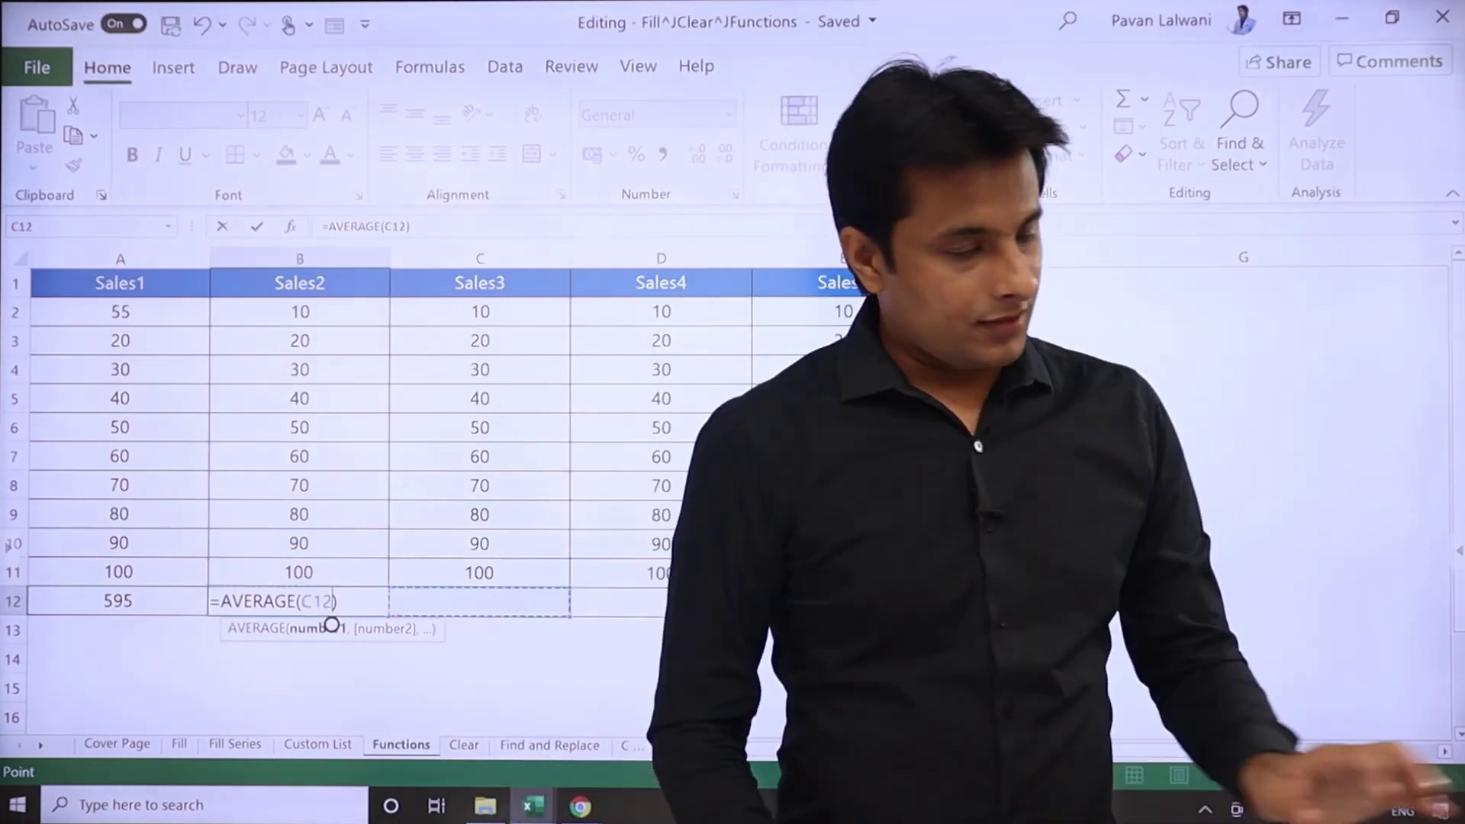
key(Enter)
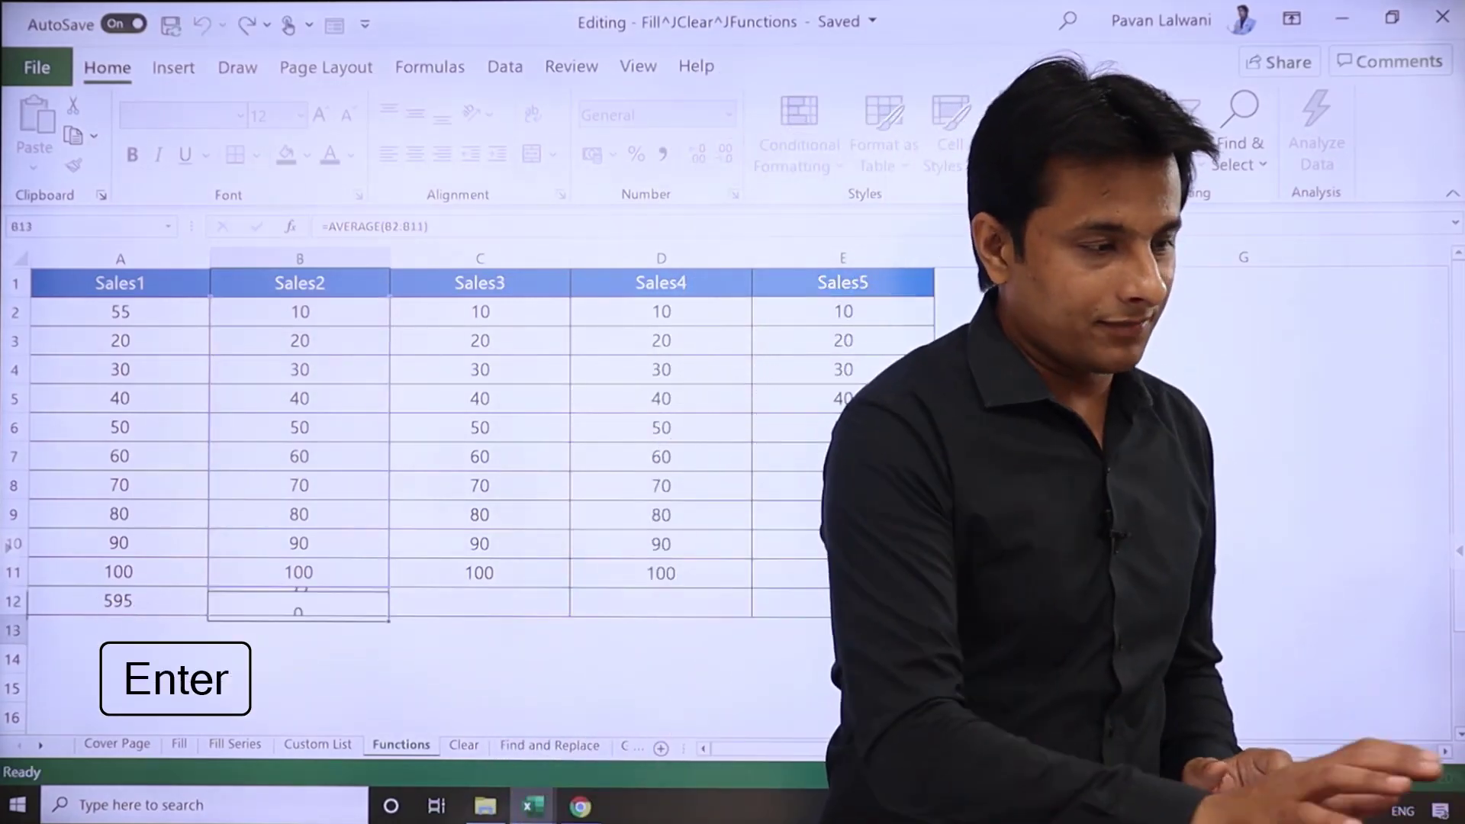
key(Return)
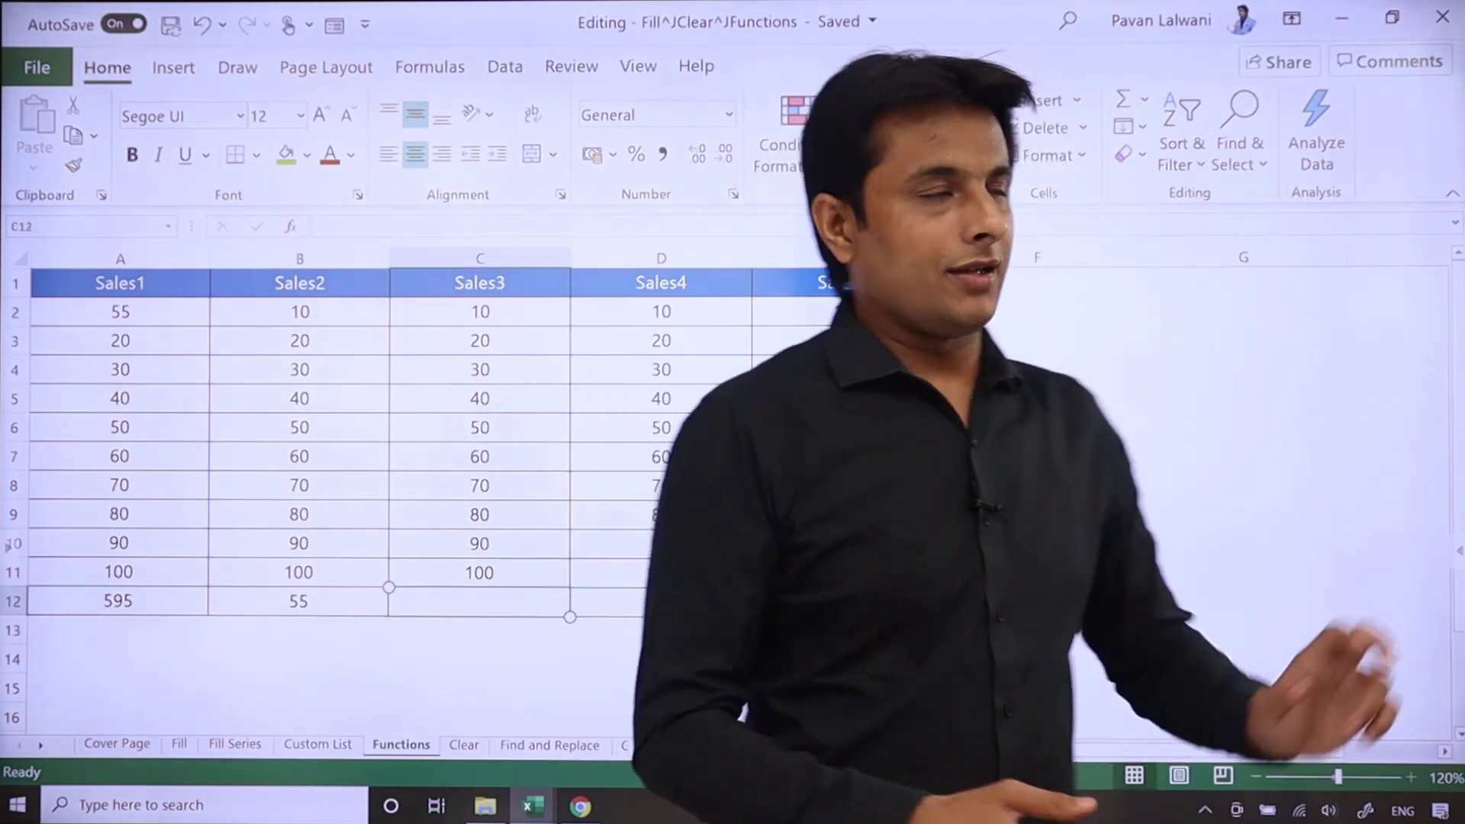
- Insert =MIN(C2:C11) in C12 showing 10, and AutoSum > Max in D12
click(1143, 100)
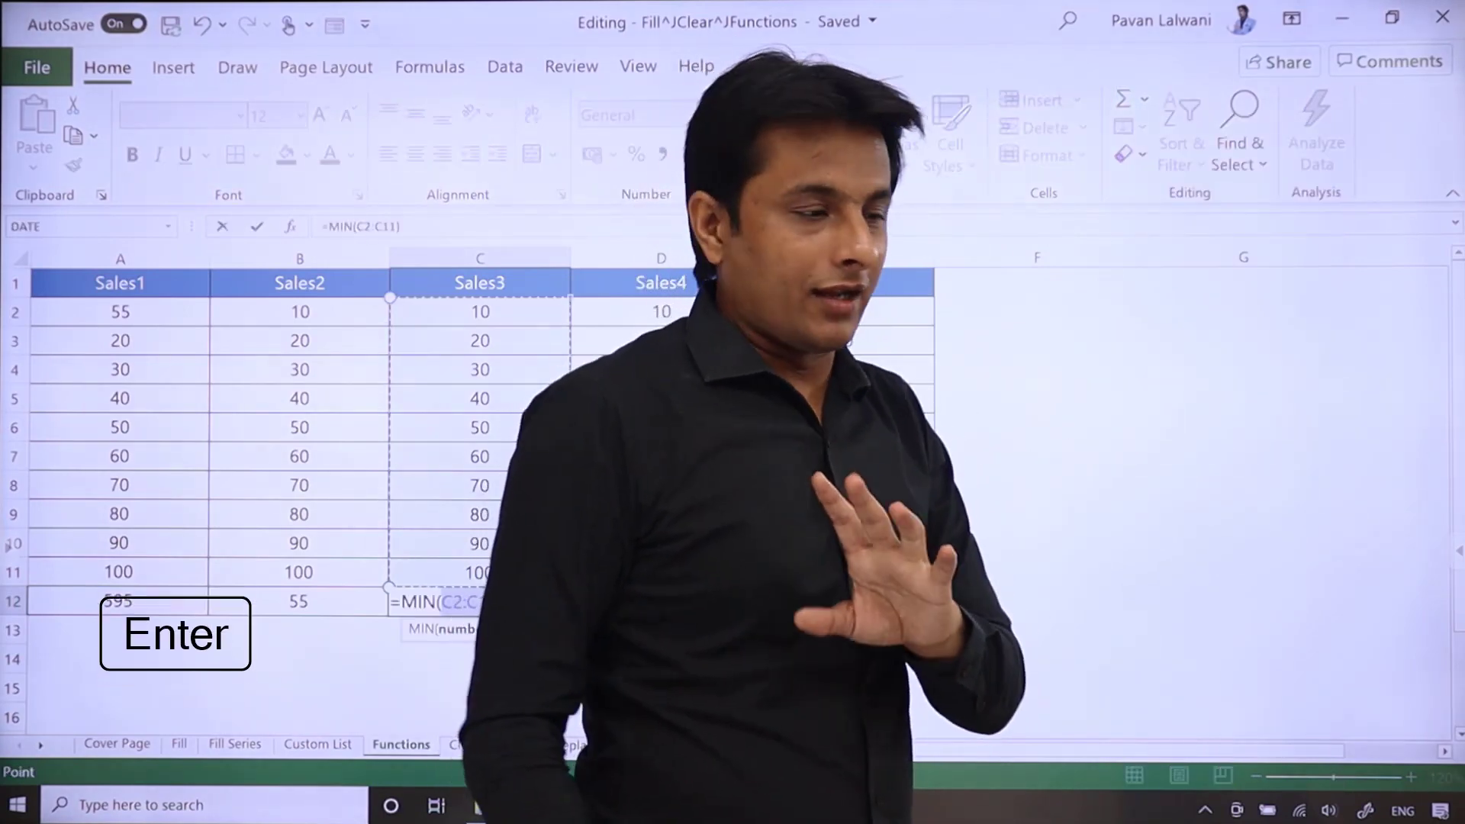
key(enter)
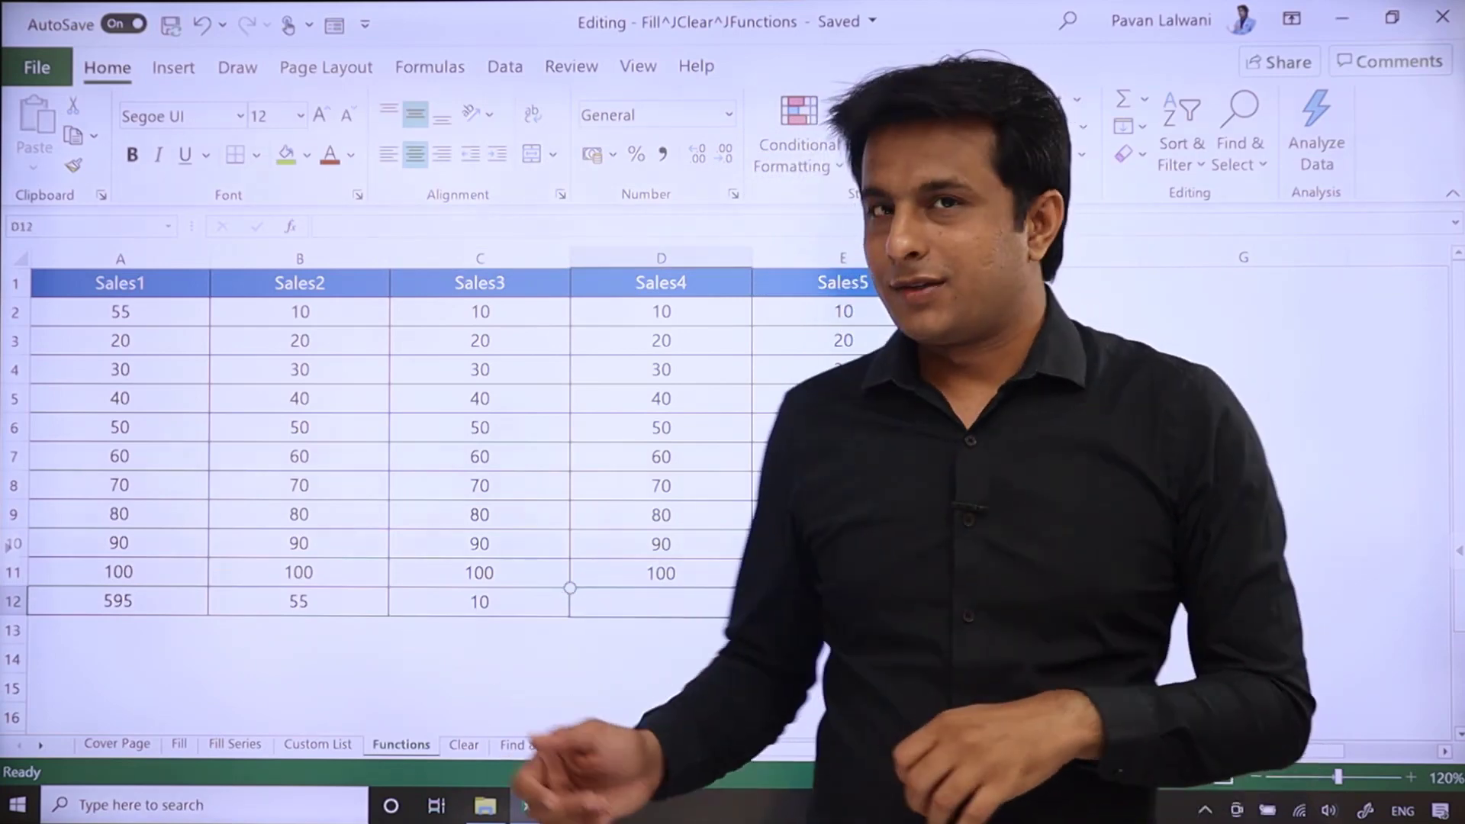
click(1128, 100)
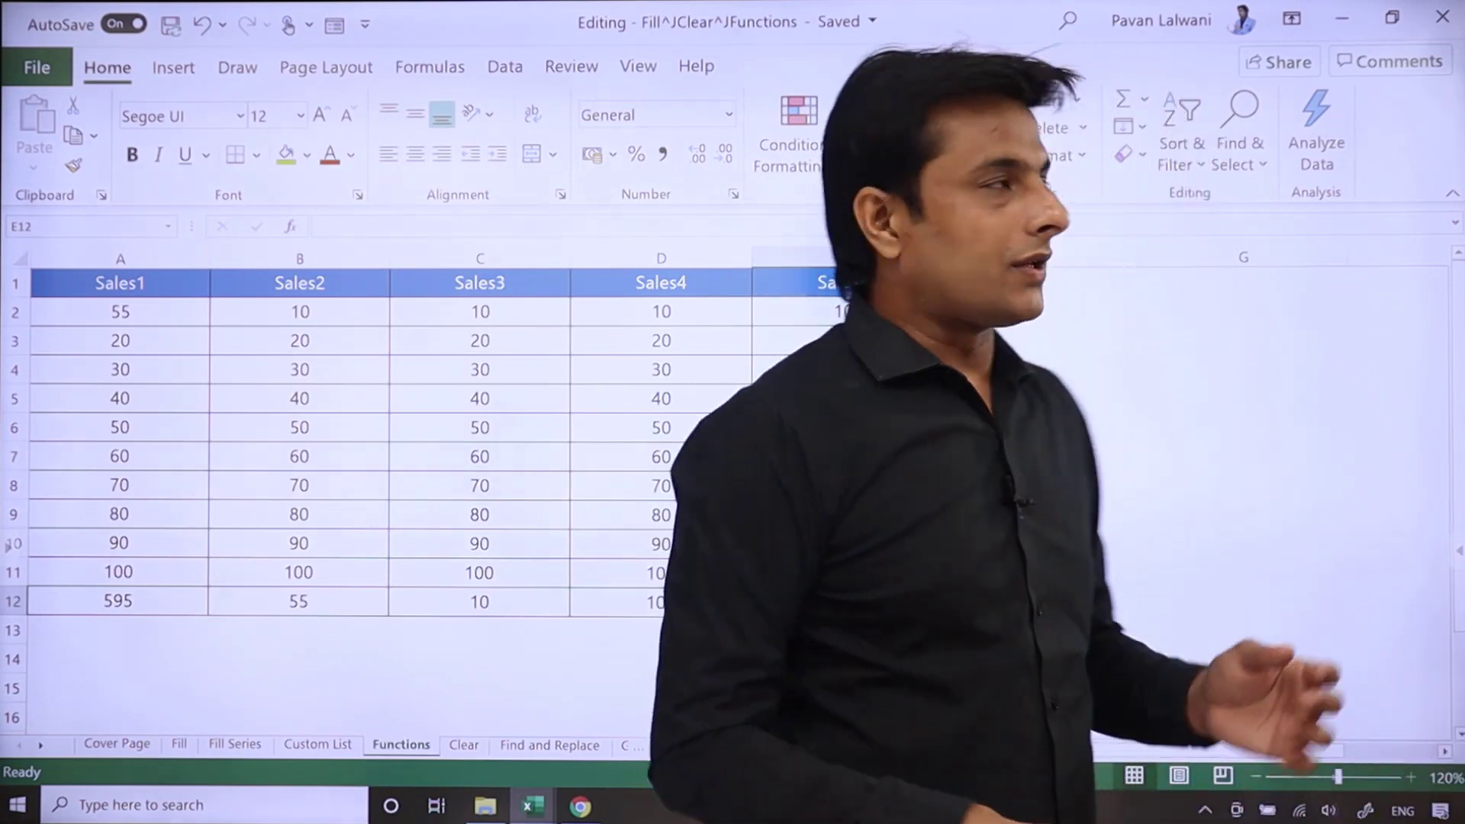
- Insert AutoSum > Count Numbers in E12 showing 10, then reopen the AutoSum list
click(1125, 100)
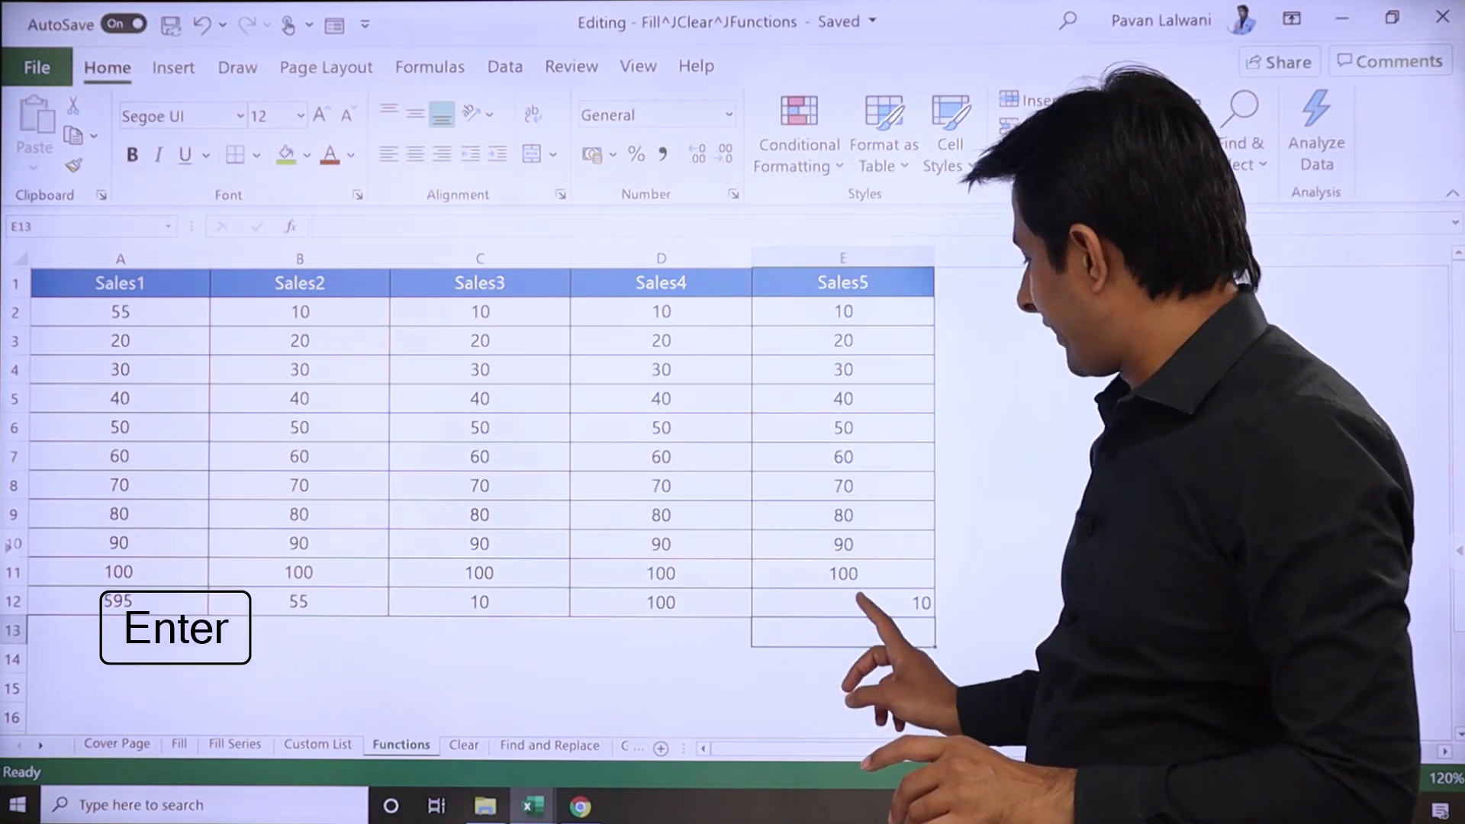
key(Enter)
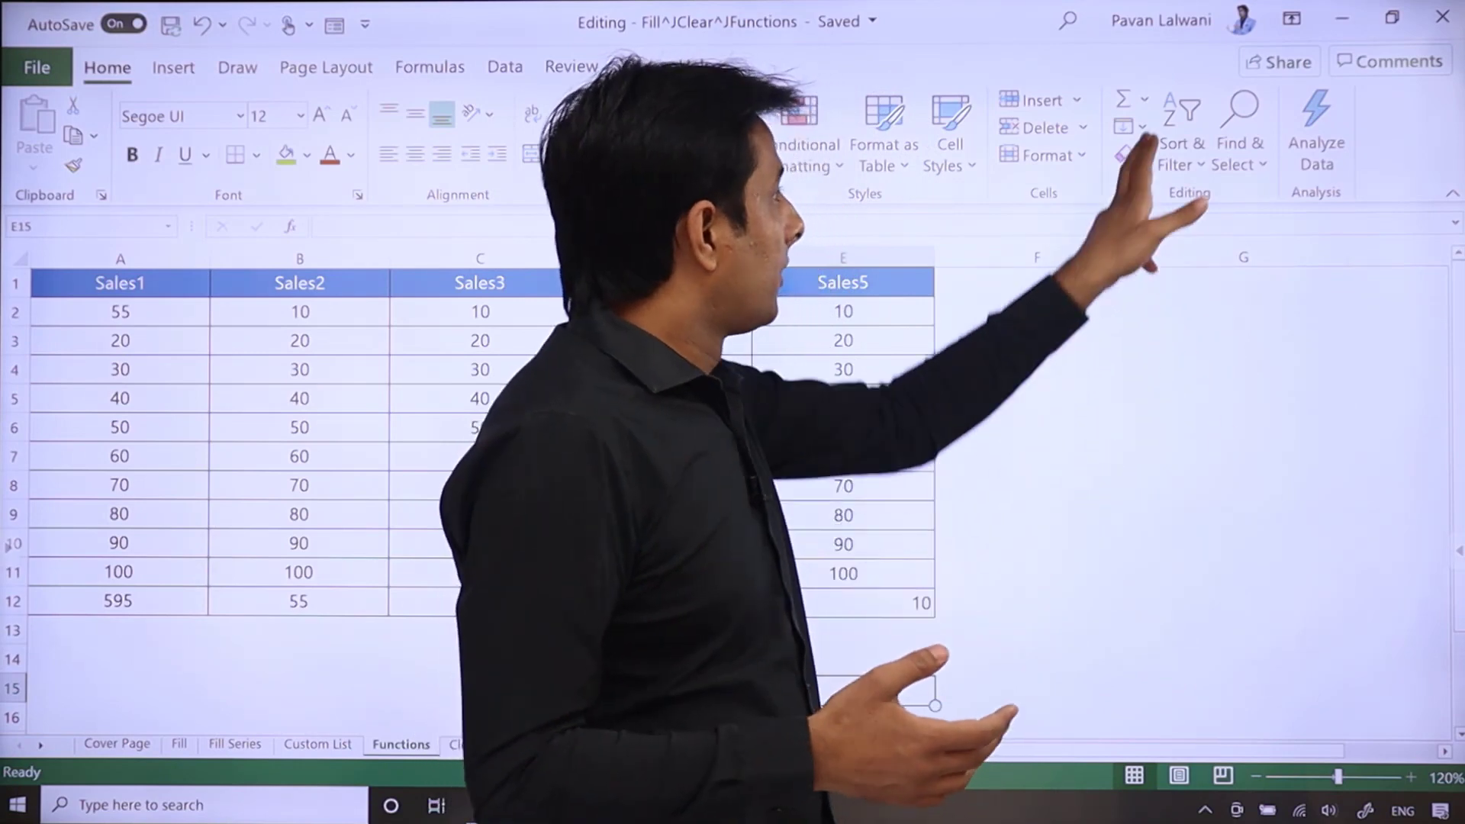
click(1127, 99)
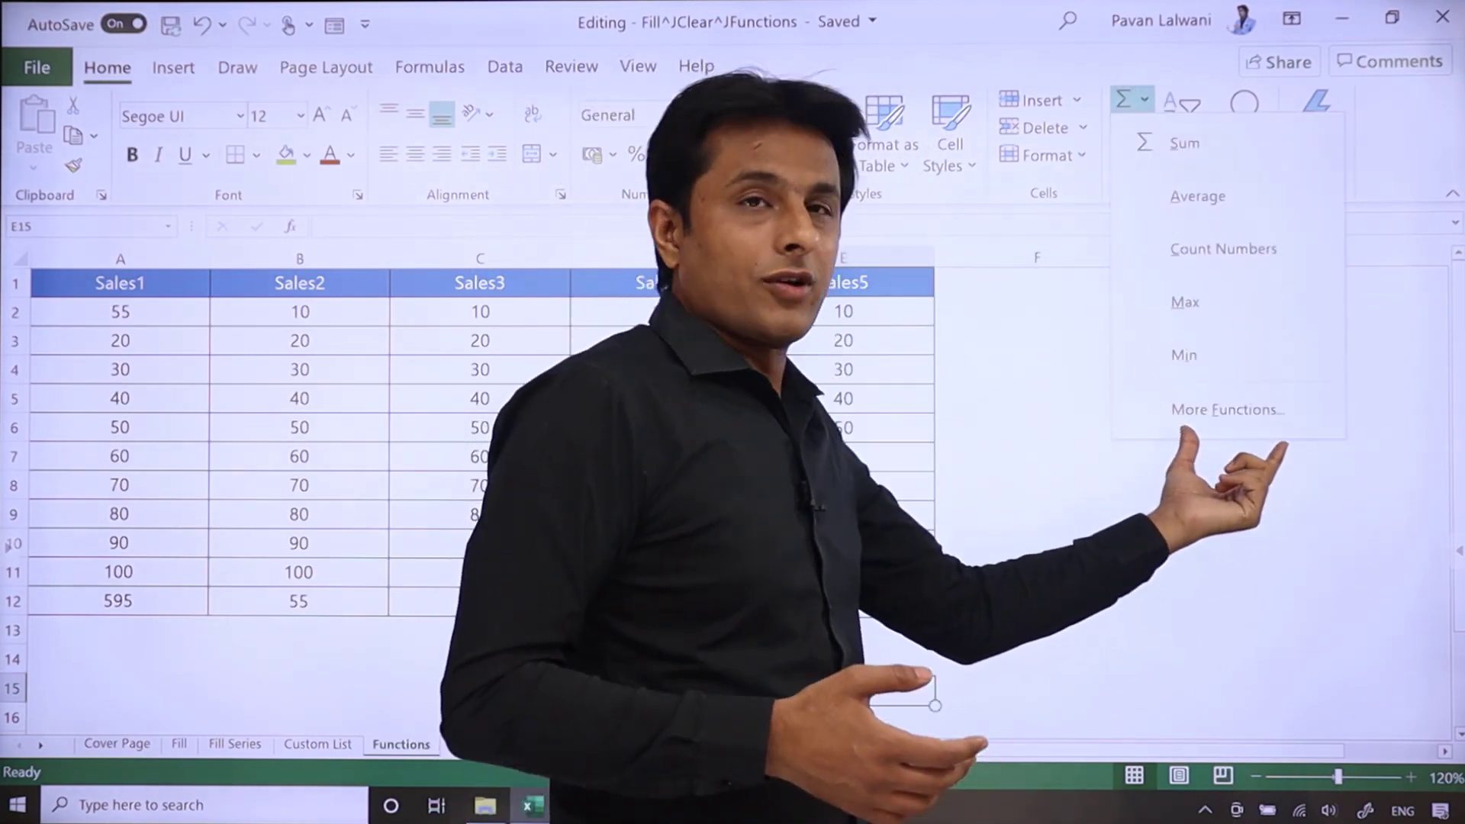